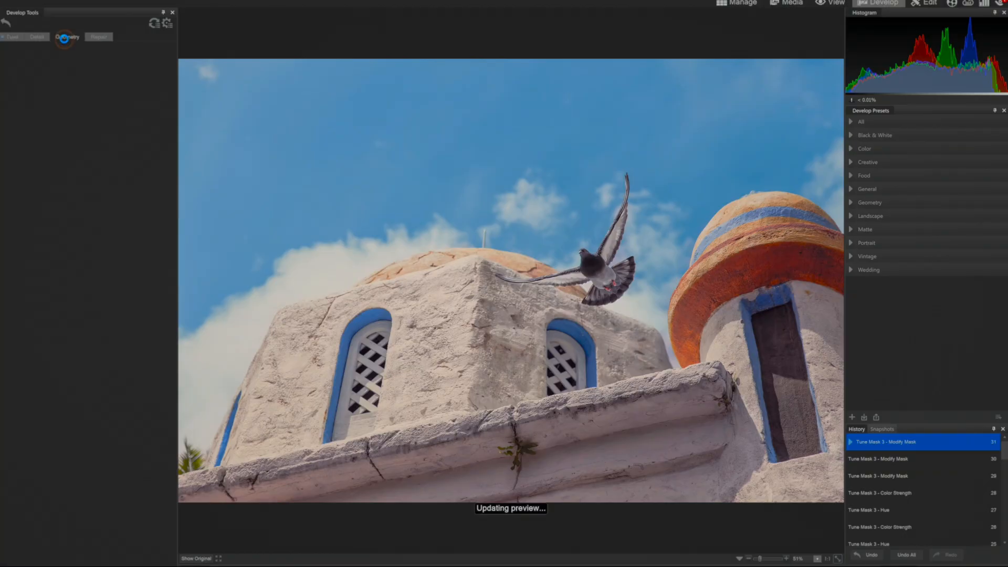
# Show the Geometry panels (Lens Correction, Rotate & Straighten, Perspective, Crop, Vignette) in Develop Tools
pyautogui.click(67, 37)
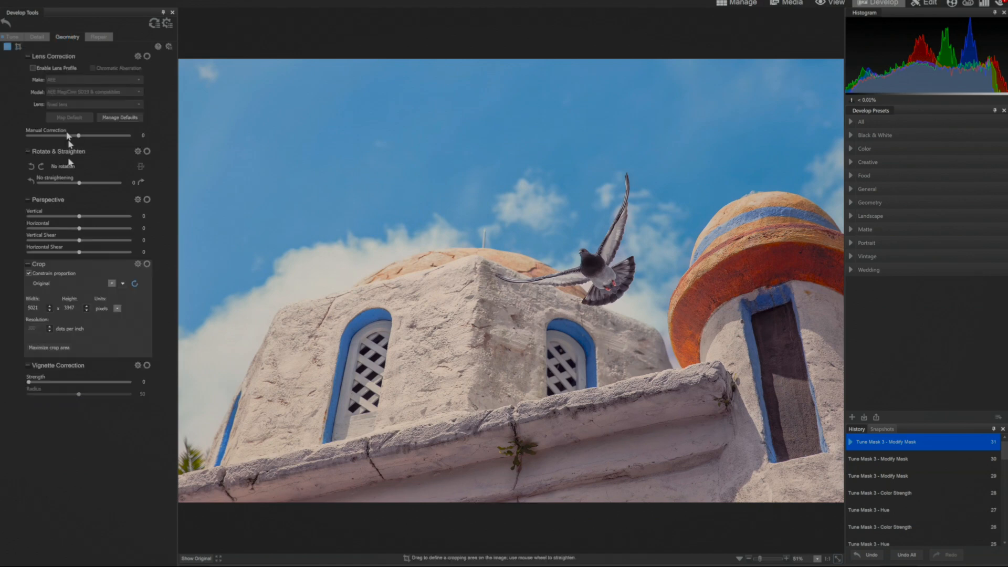